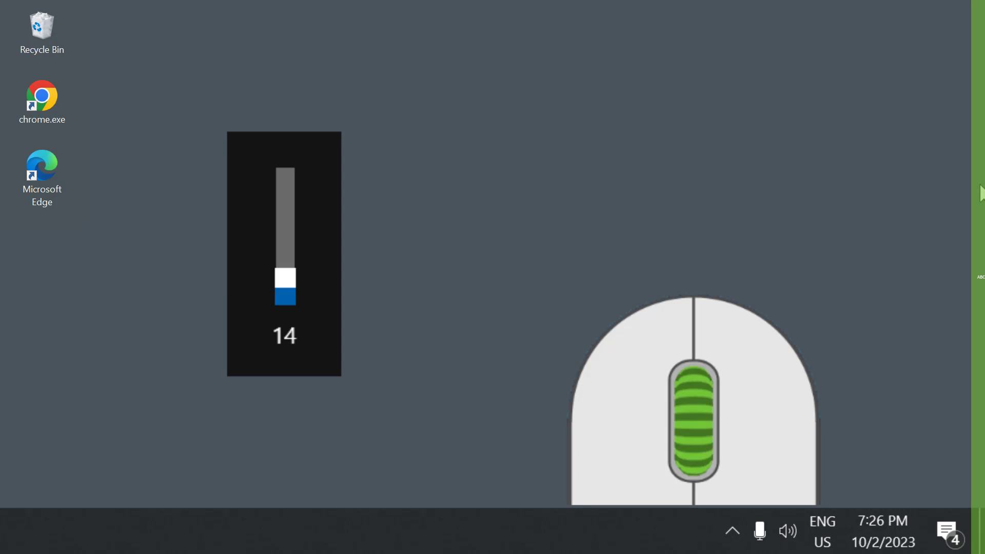
# Step: Adjust system volume to 14 with the wheel, then show the FastKeys Text Expander list
pyautogui.scroll(3)
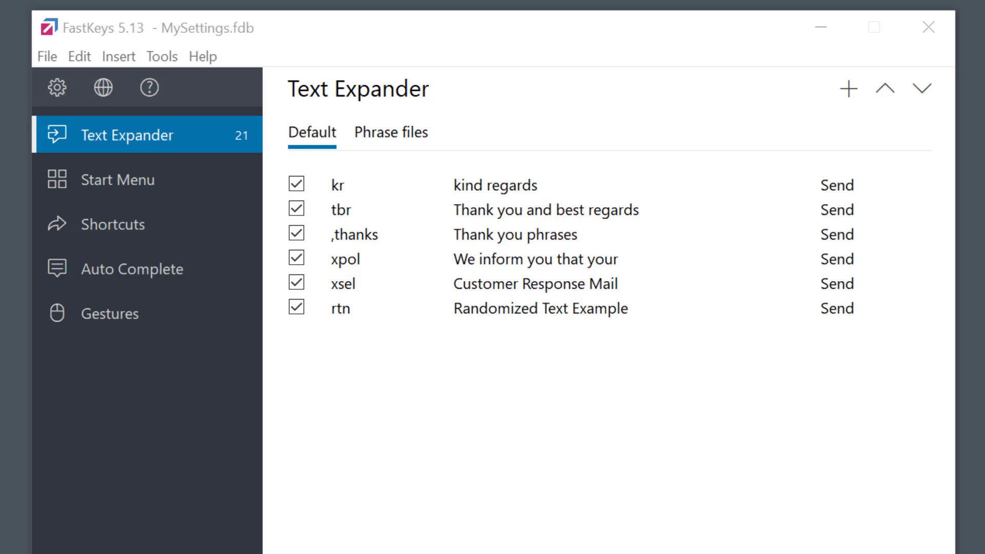
pyautogui.moveTo(390, 396)
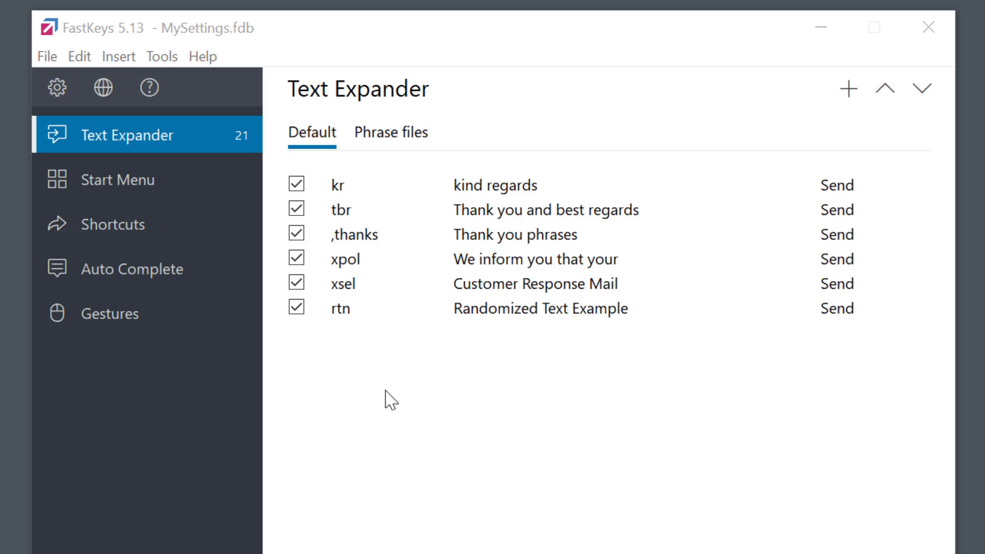
# Step: In Preferences > Functions, enable 'Control with mouse wheel on right screen edge'
pyautogui.click(56, 87)
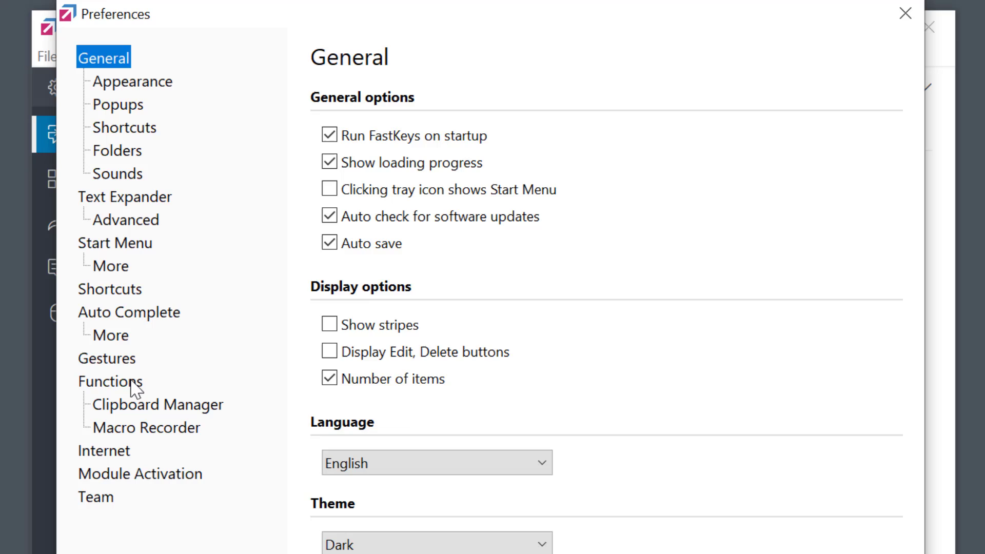
pyautogui.click(110, 382)
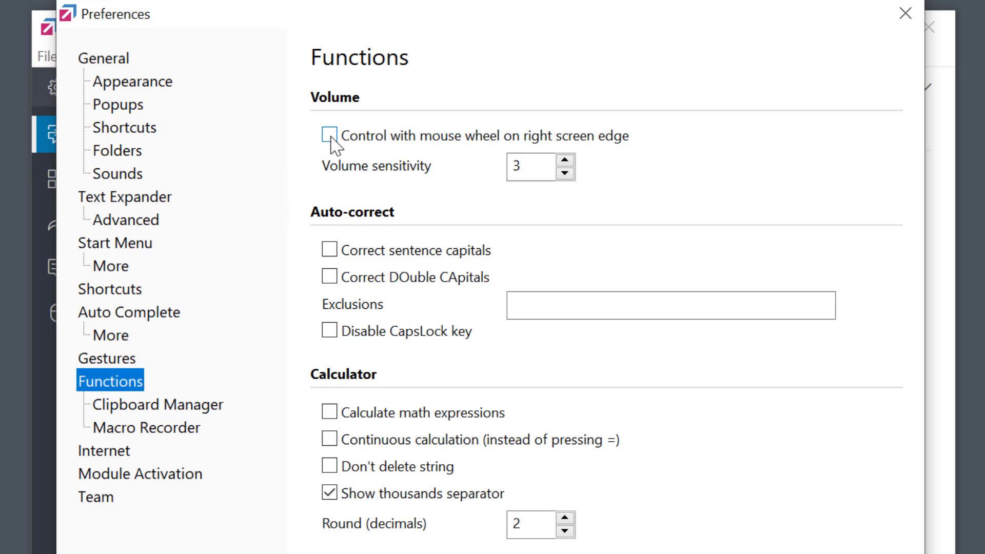
pyautogui.click(329, 138)
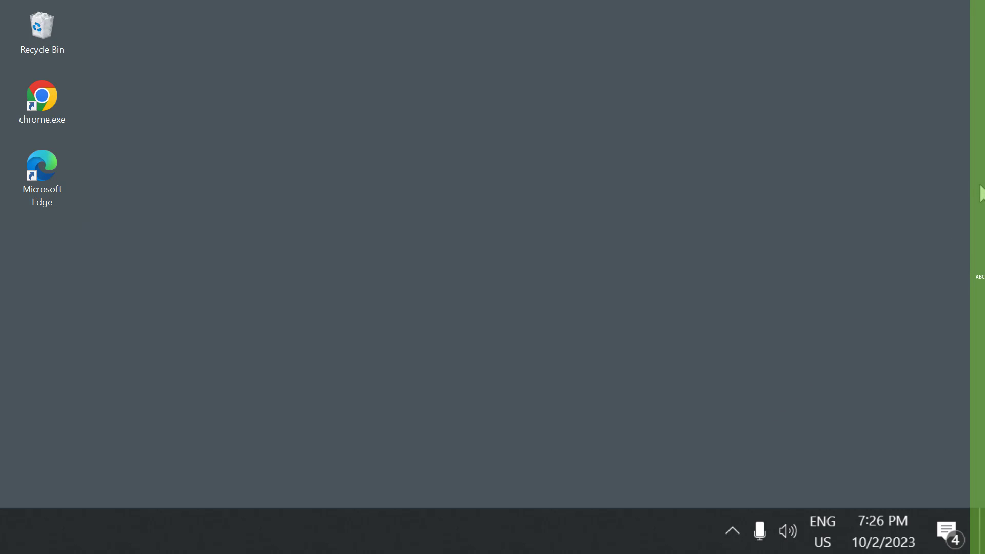
# Step: Raise system volume to 84 by scrolling the wheel at the right screen edge
pyautogui.scroll(-3)
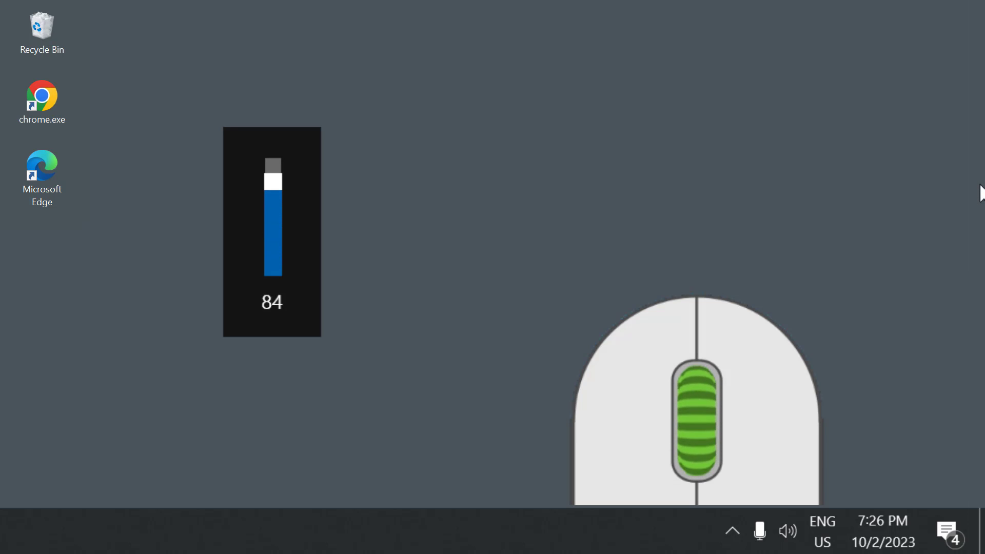
pyautogui.scroll(-3)
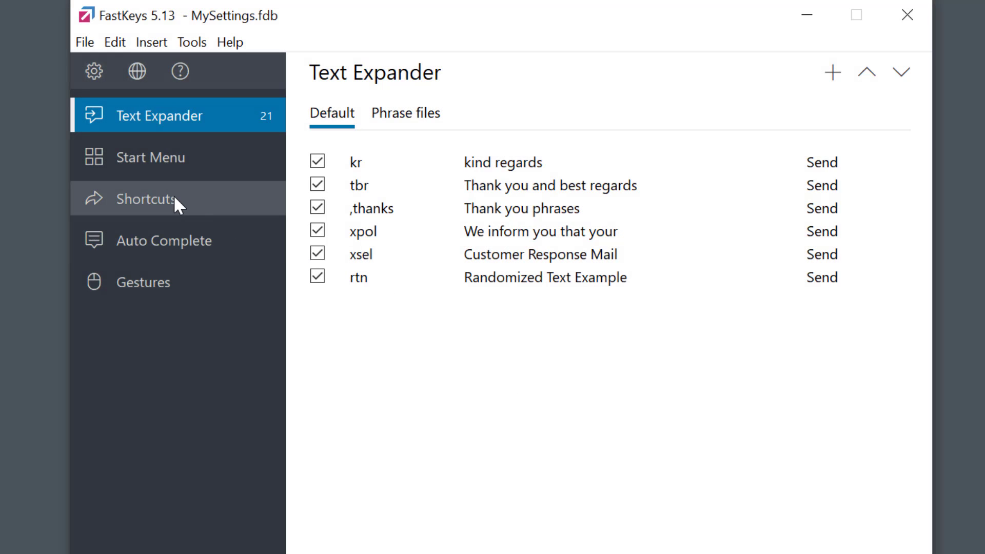
# Step: From the Shortcuts list, create a new shortcut and bring up the command Library
pyautogui.click(148, 199)
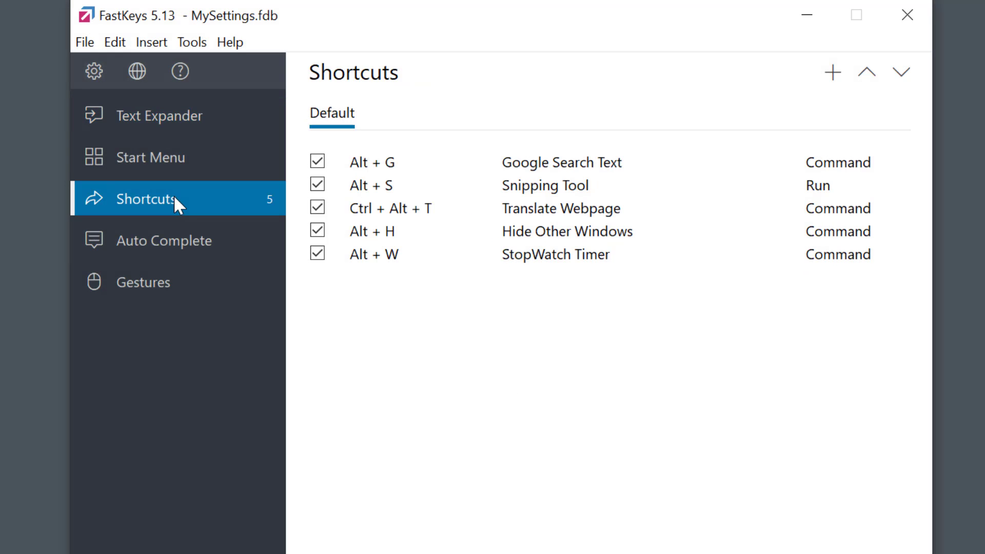
pyautogui.moveTo(832, 74)
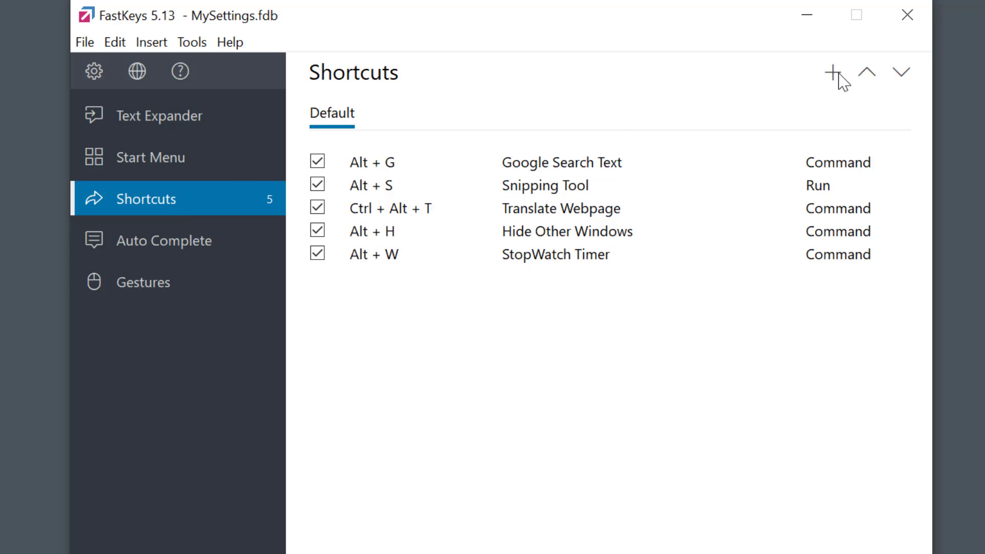
pyautogui.click(831, 72)
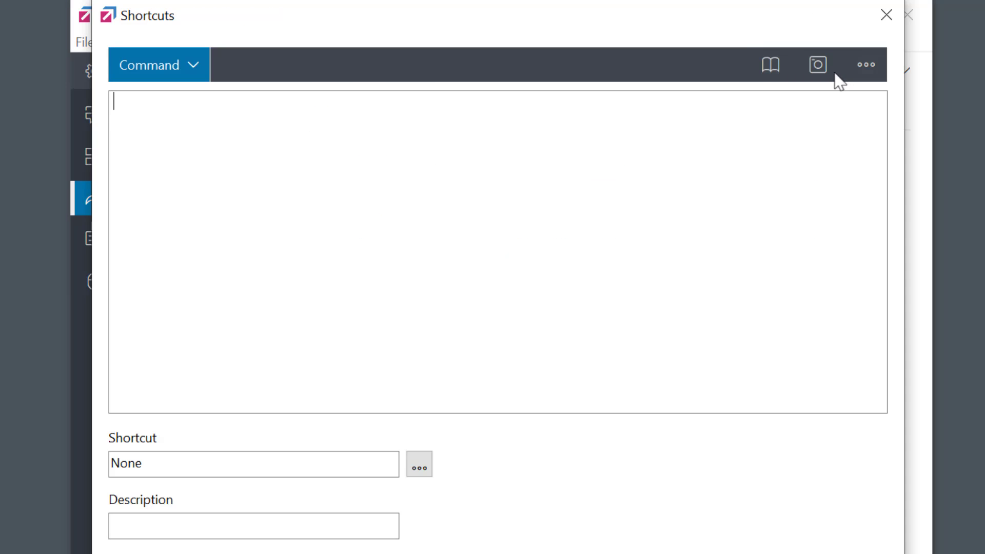
pyautogui.moveTo(770, 64)
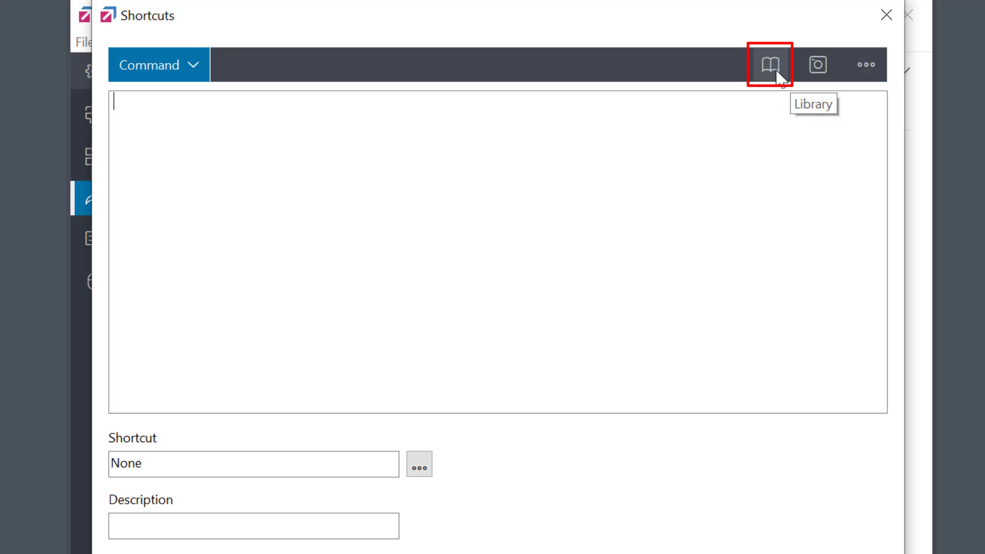
pyautogui.click(772, 64)
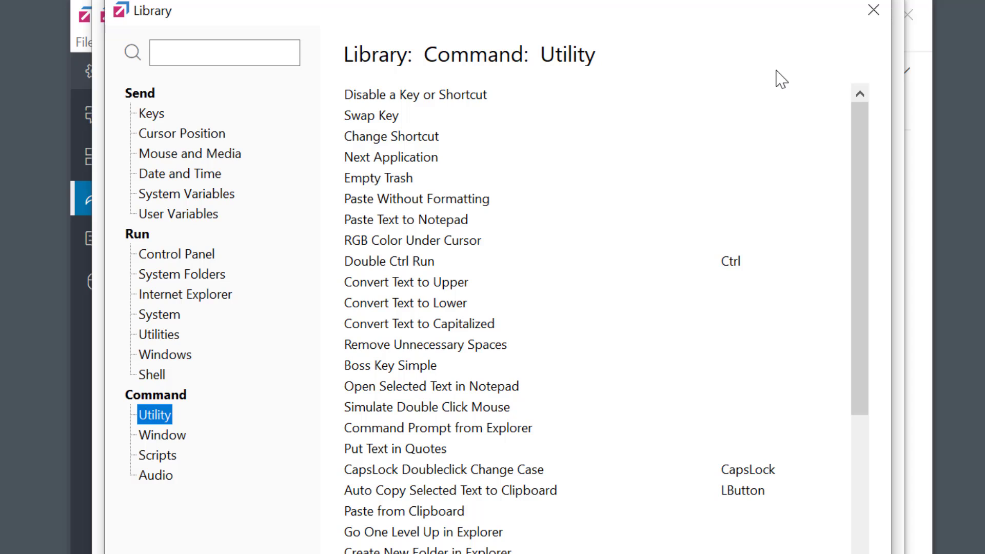
# Step: Insert the Library's Audio > Volume Up command into the new shortcut
pyautogui.click(154, 476)
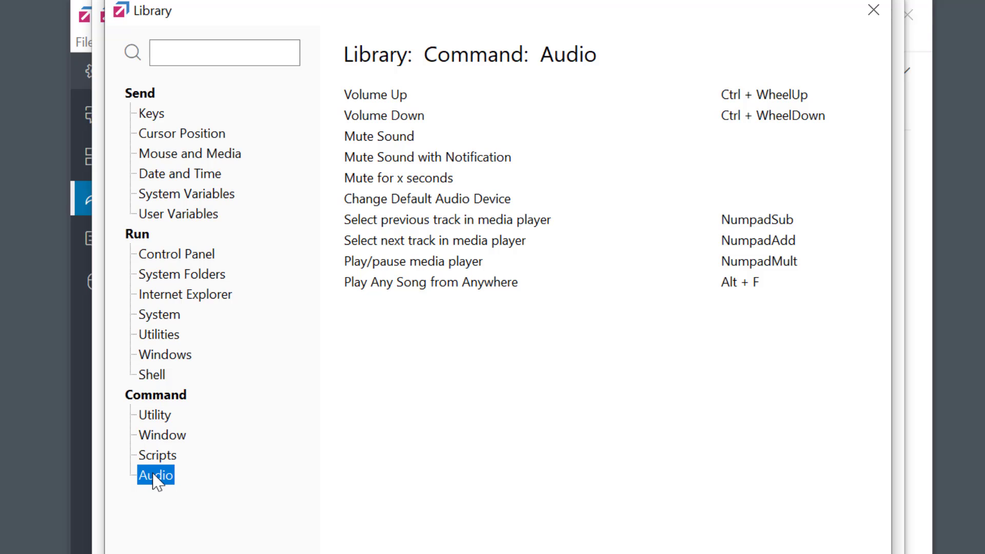
pyautogui.moveTo(385, 160)
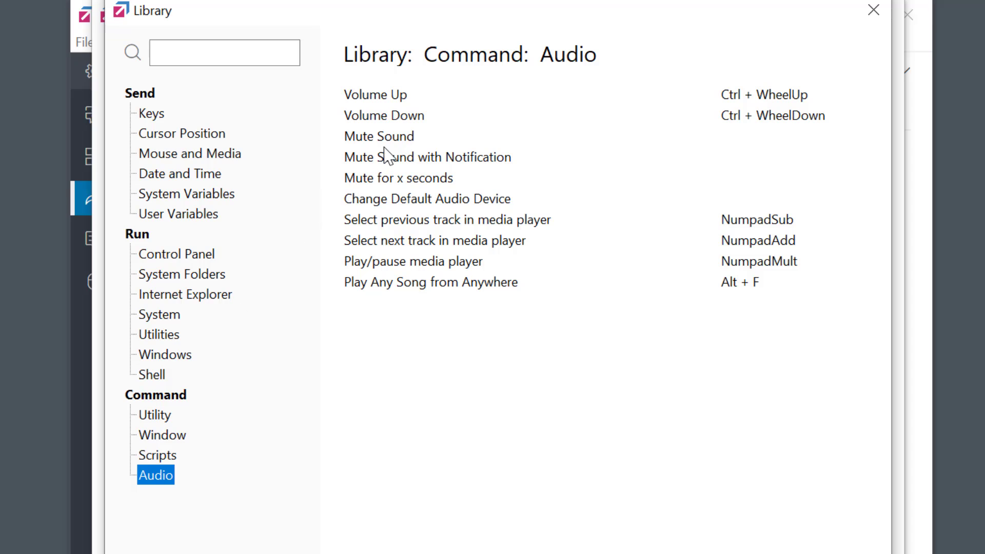
pyautogui.moveTo(394, 199)
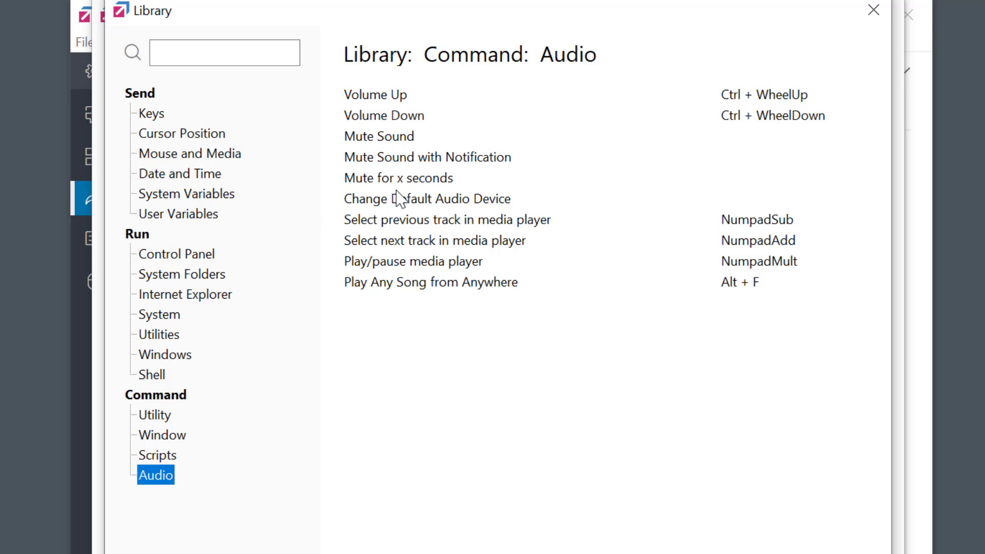
pyautogui.moveTo(411, 271)
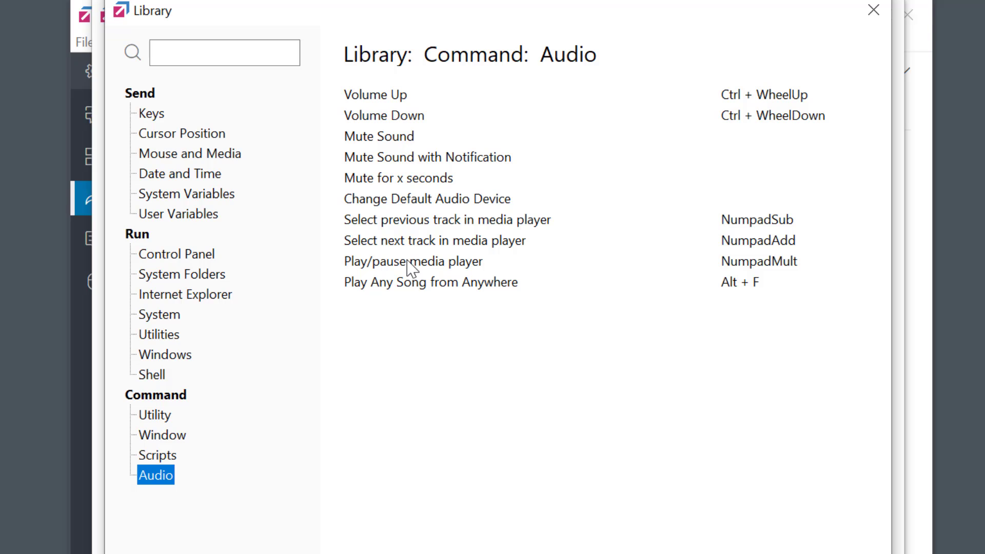
pyautogui.click(376, 94)
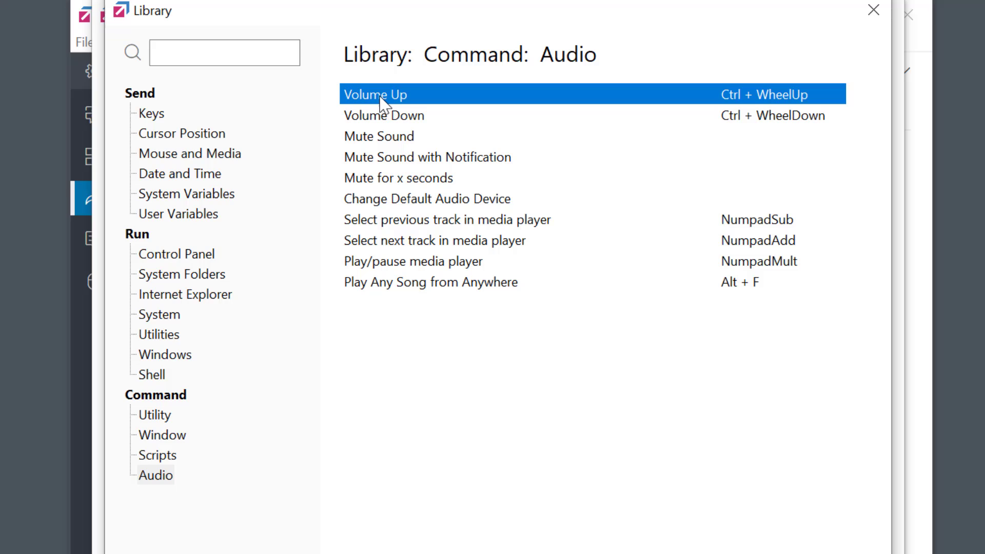
pyautogui.doubleClick(378, 94)
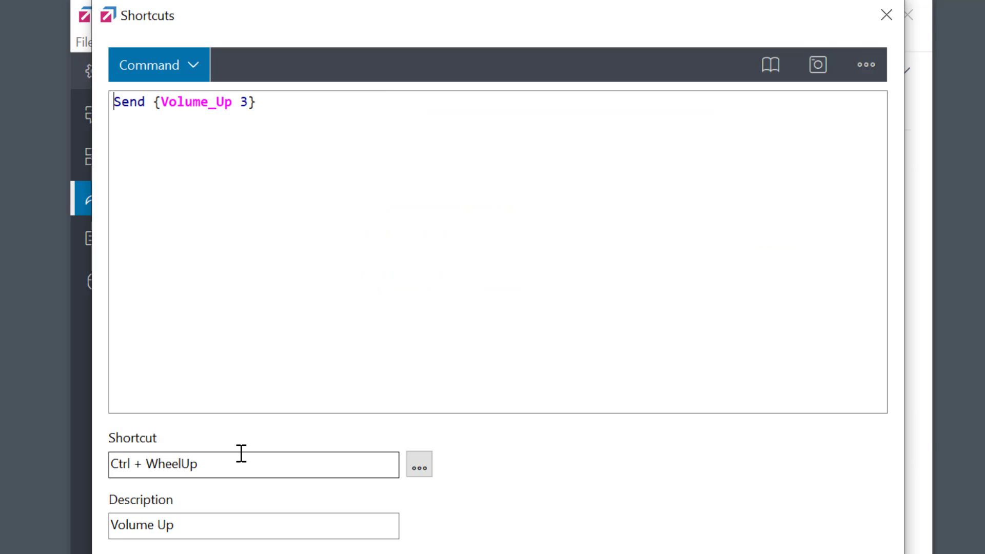
# Step: Confirm the Ctrl + WheelUp combination and save the Volume Up shortcut
pyautogui.click(420, 466)
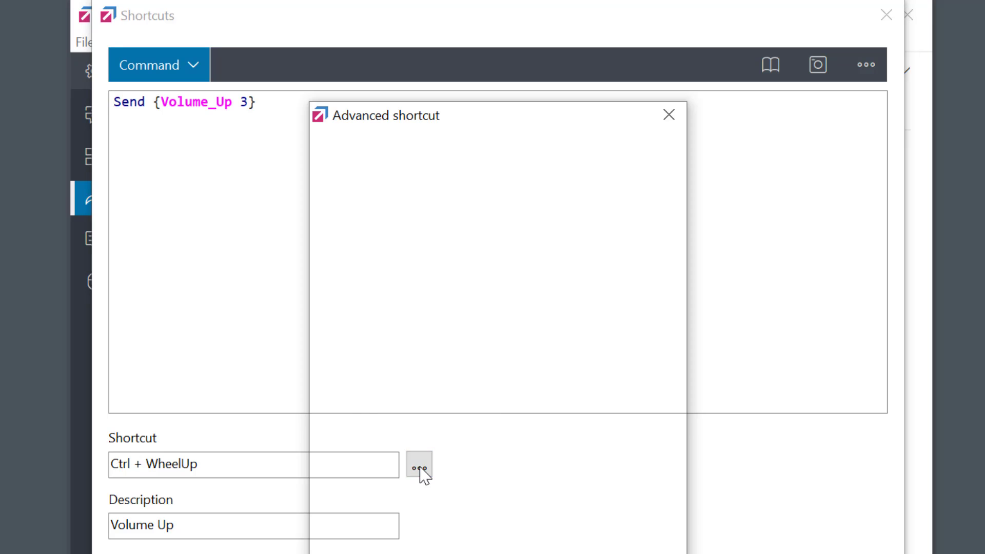
pyautogui.click(420, 467)
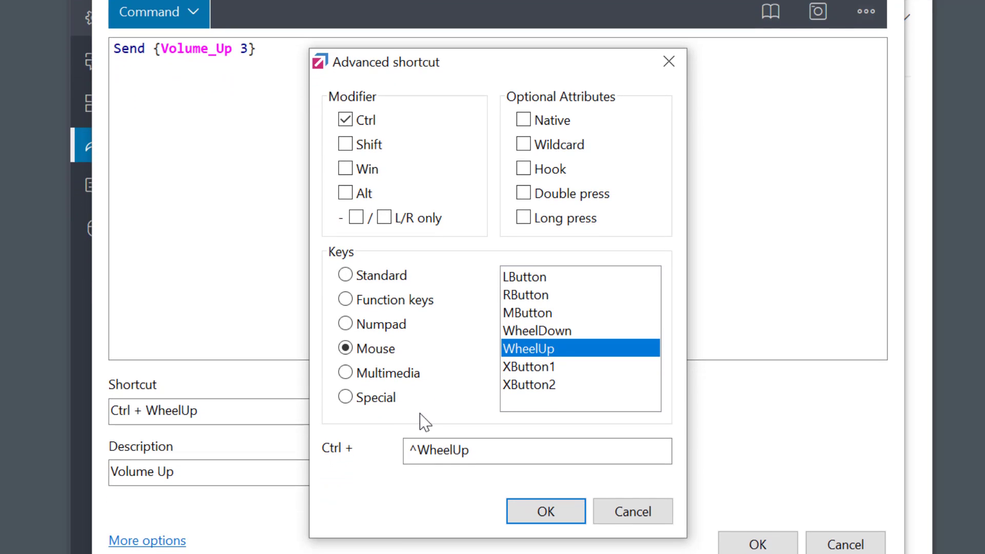
pyautogui.click(545, 511)
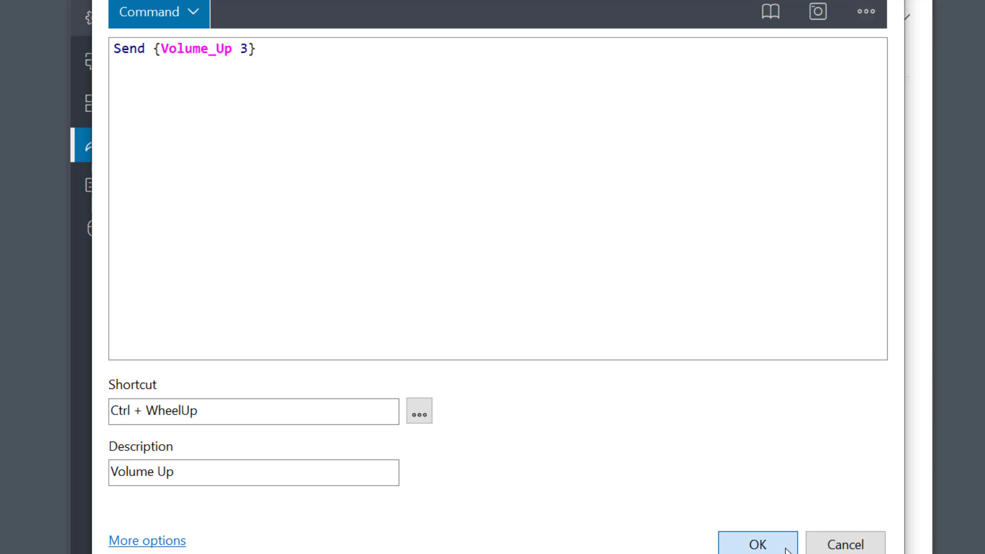
pyautogui.click(757, 543)
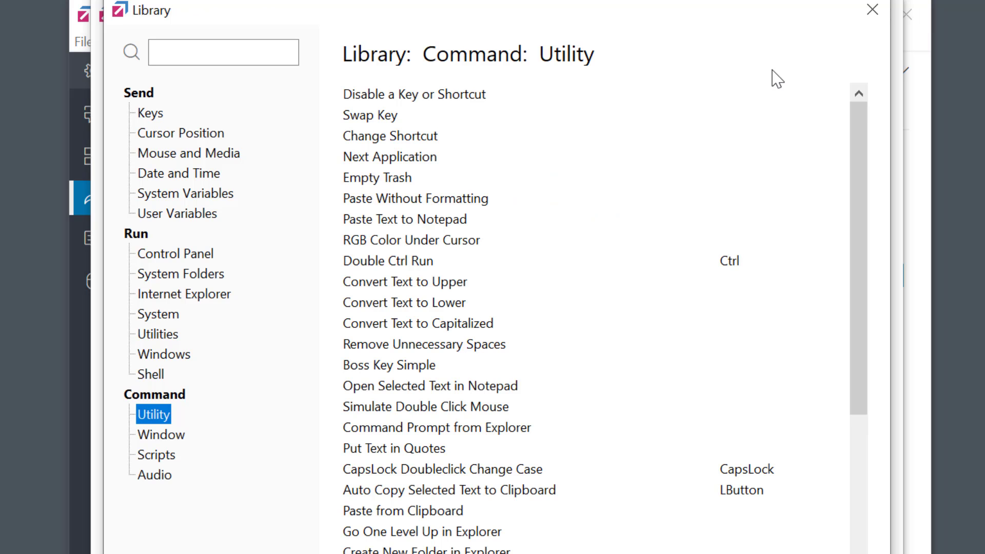
# Step: Close the command Library and FastKeys windows, leaving the desktop showing
pyautogui.click(152, 475)
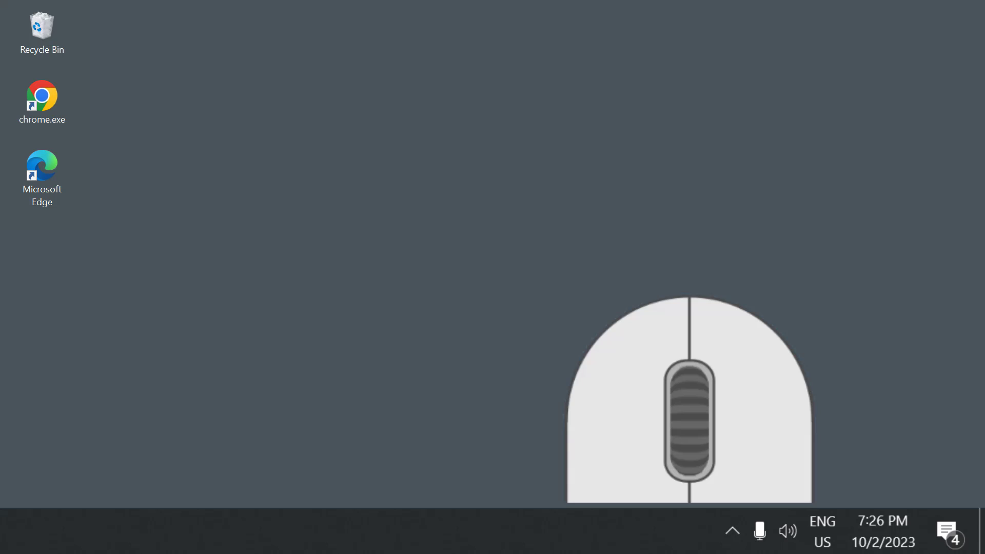
# Step: Ctrl+wheel the volume up to 88 and back down to 64
pyautogui.scroll(-3)
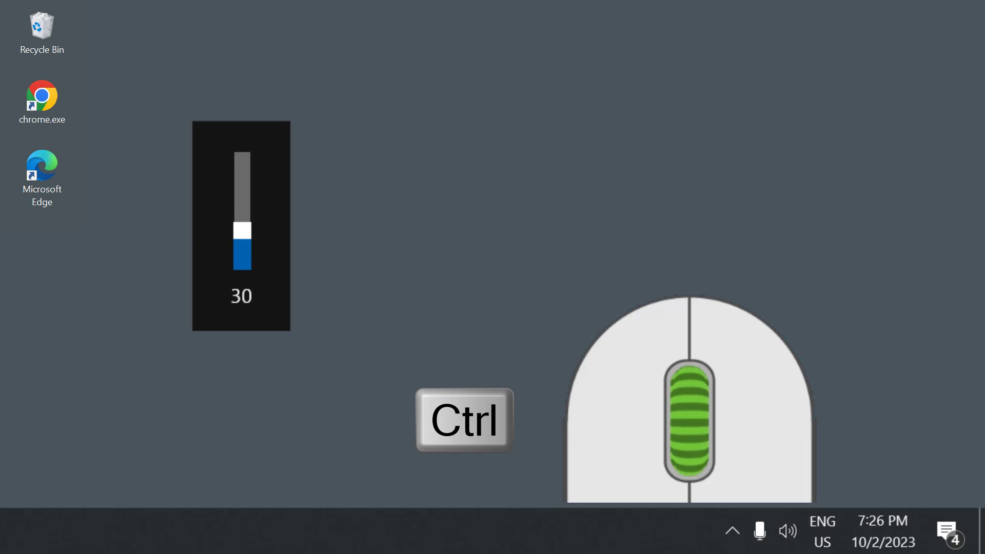
pyautogui.scroll(3)
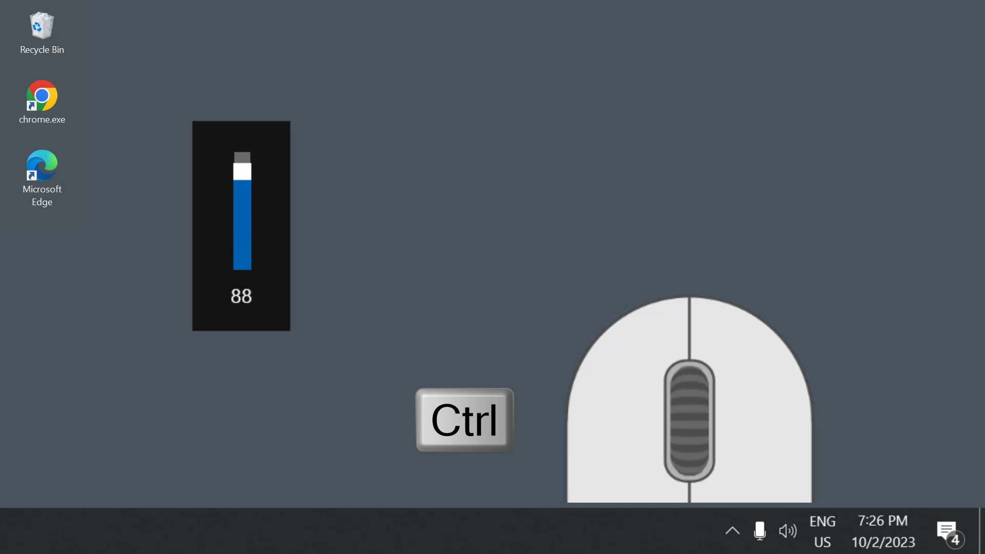
pyautogui.scroll(-3)
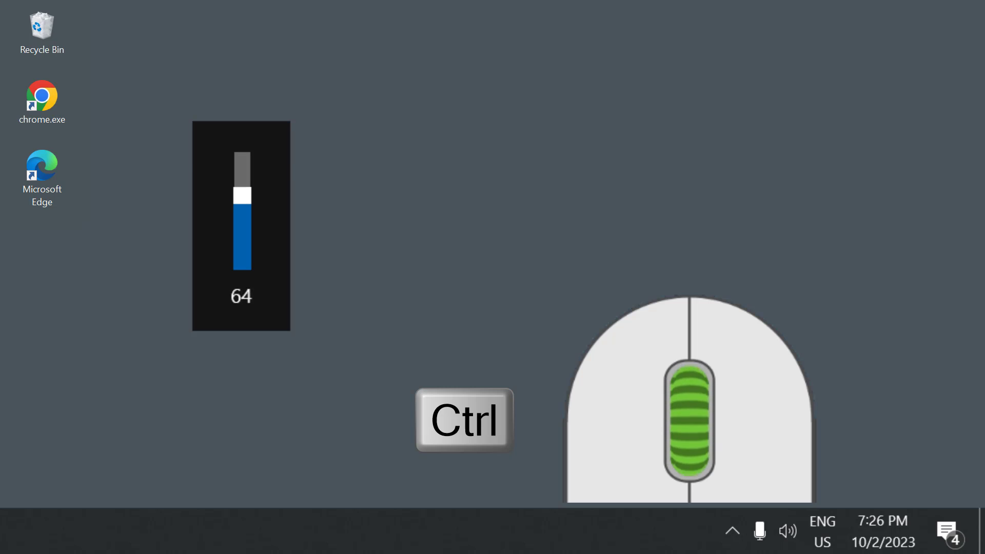